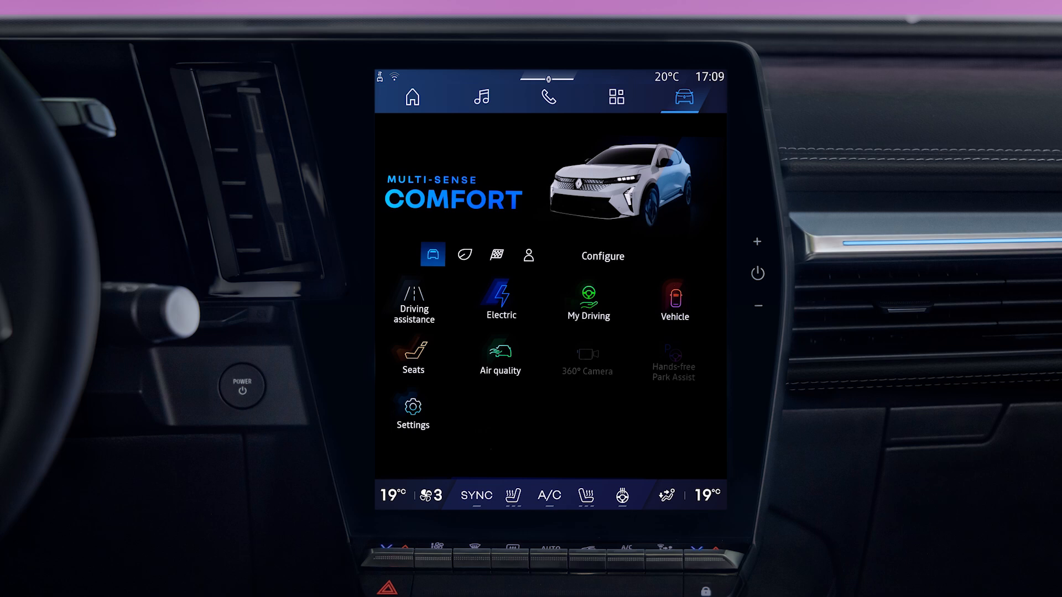
# Leave the comfort overview and show the full Settings list
pyautogui.click(683, 97)
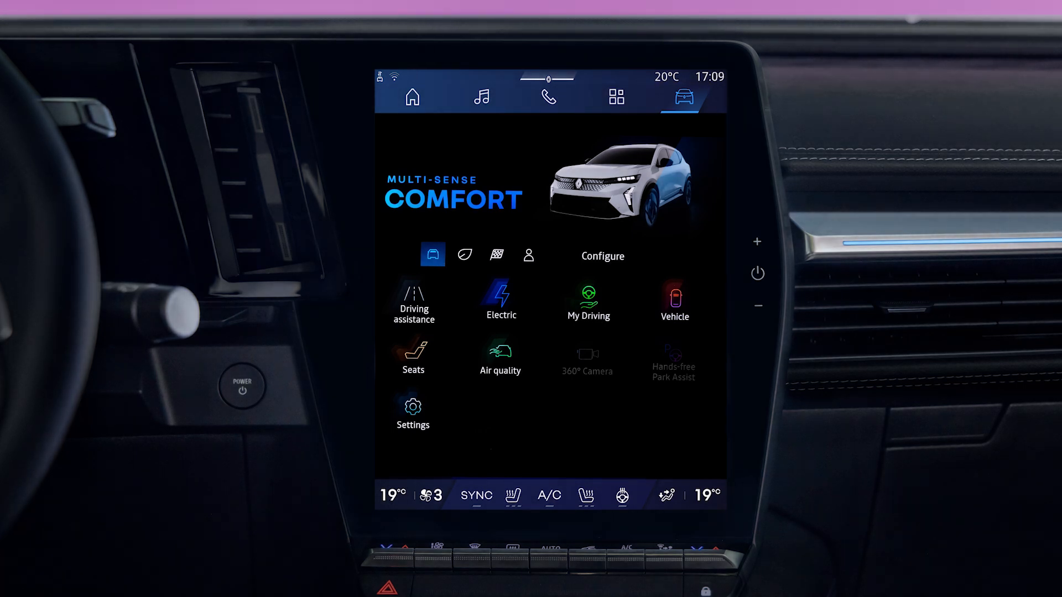
pyautogui.click(413, 413)
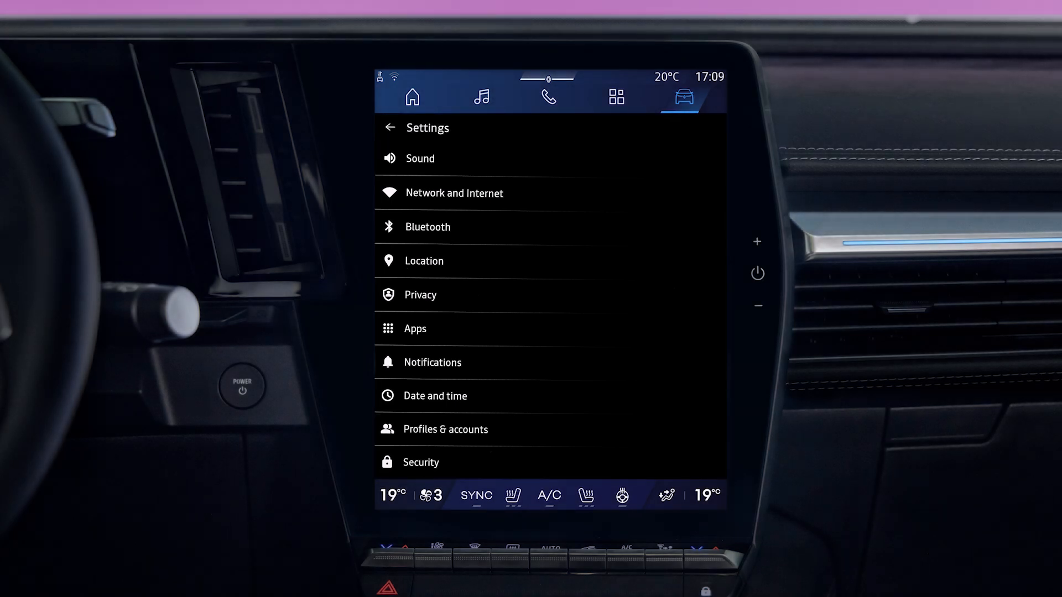
# Show the Sound page with media, call, alarm, navigation and assistant volume levels
pyautogui.click(420, 158)
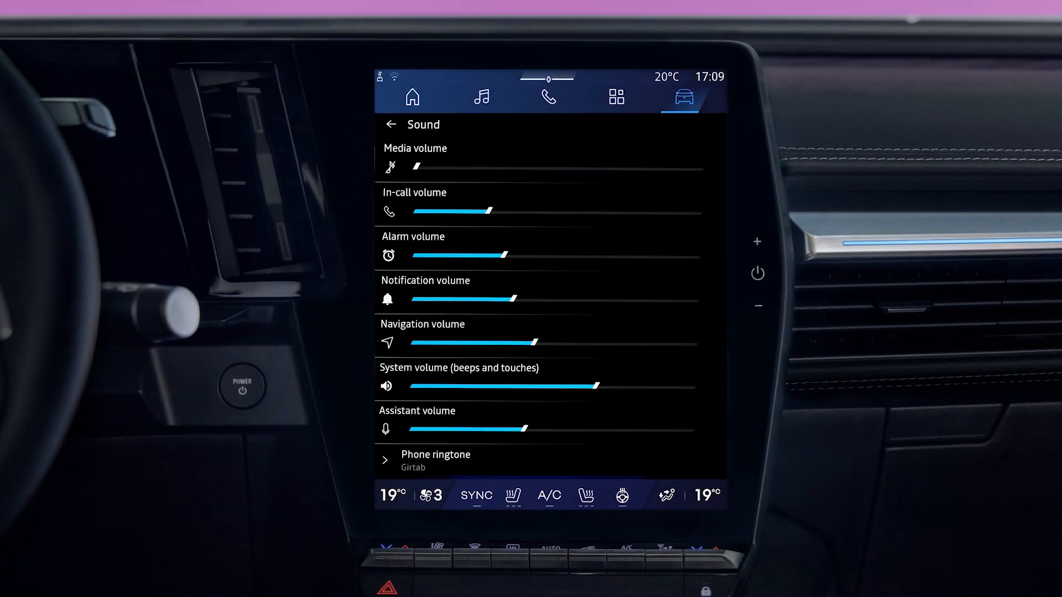
pyautogui.click(549, 210)
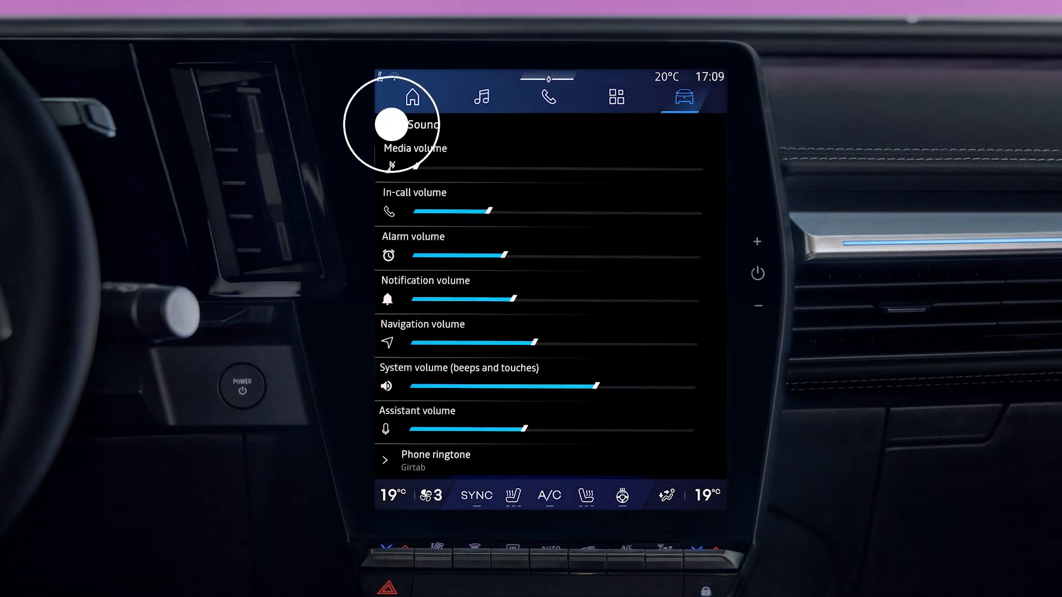
# Turn Wi-Fi on in the Network and Internet settings
pyautogui.click(389, 125)
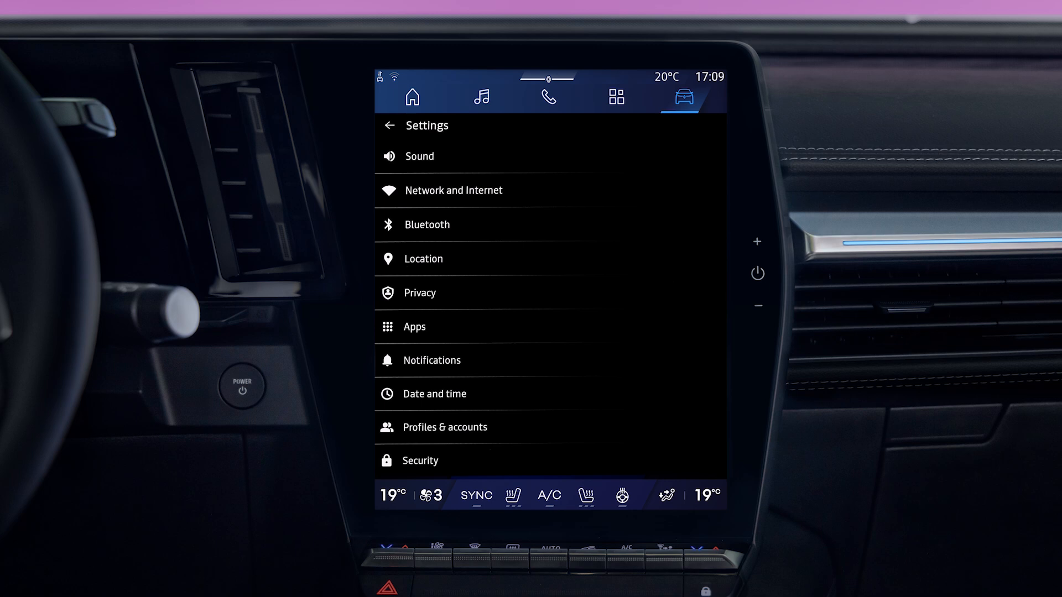
pyautogui.click(453, 191)
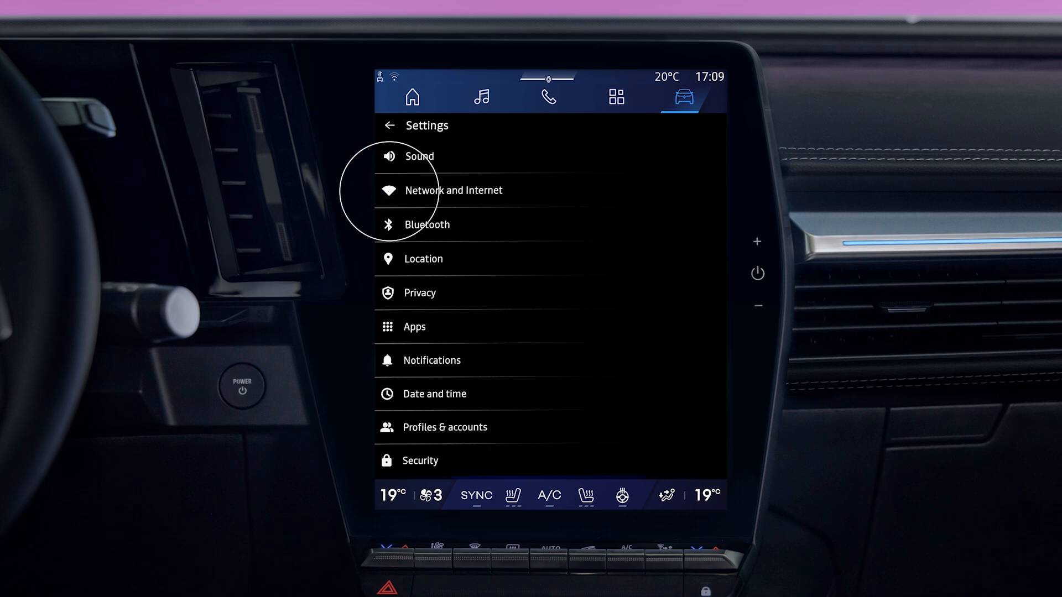
pyautogui.click(453, 190)
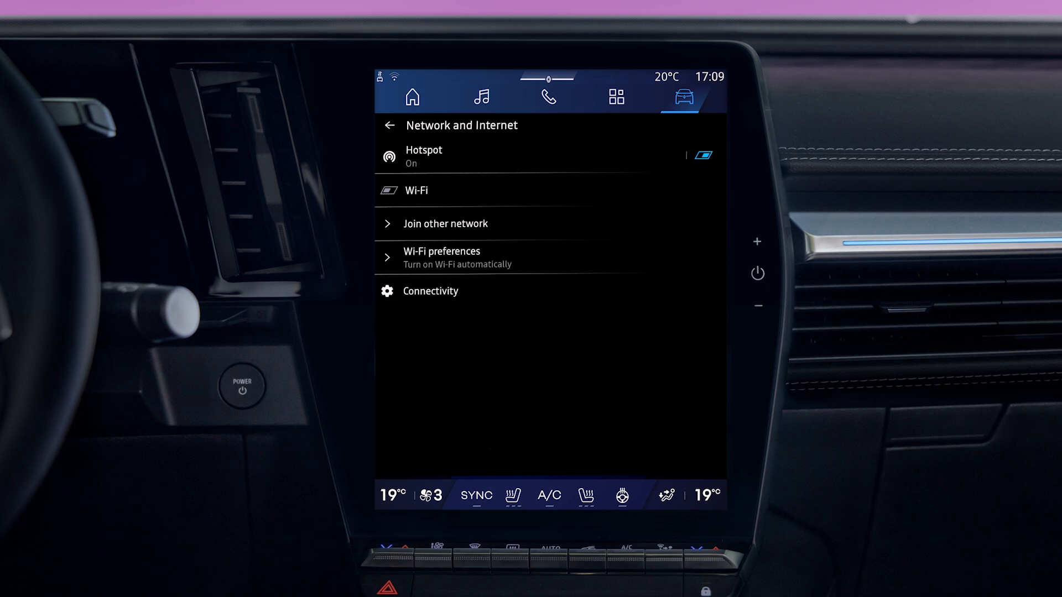
pyautogui.click(388, 190)
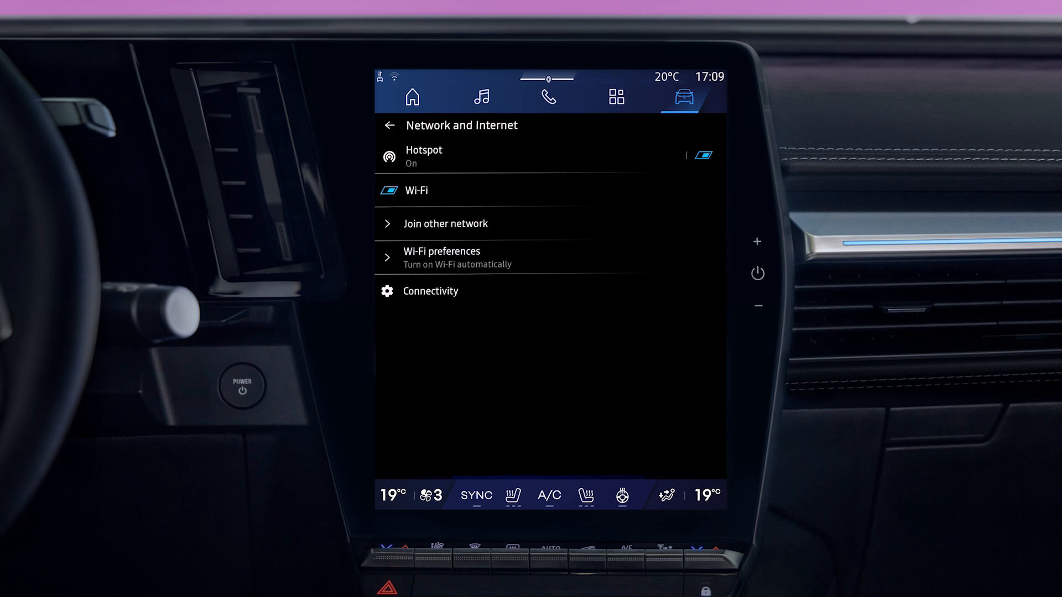
# Check the Connectivity network status, then return to the Settings list
pyautogui.click(387, 291)
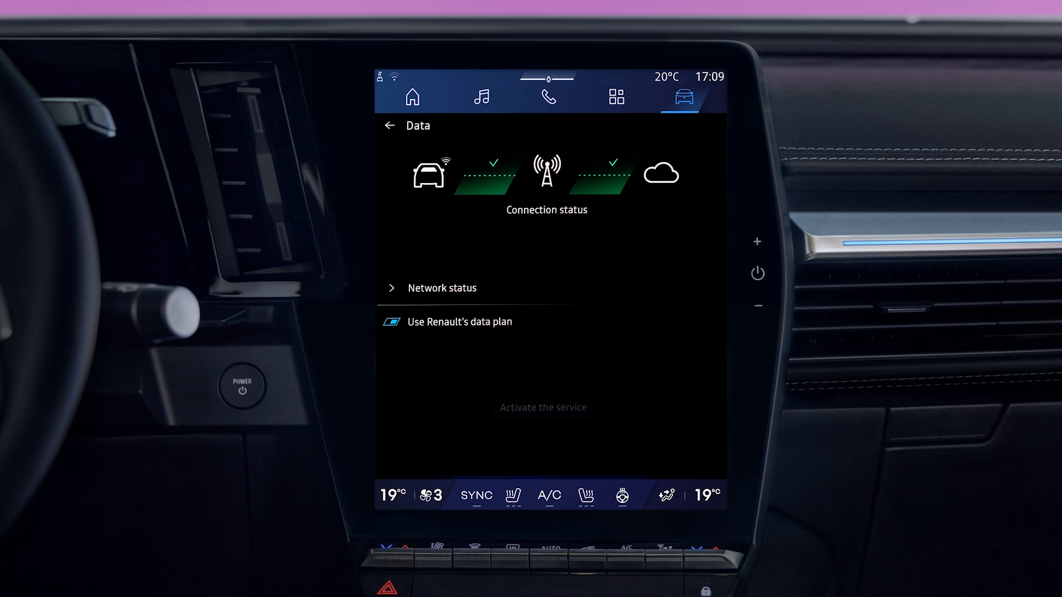
pyautogui.click(457, 322)
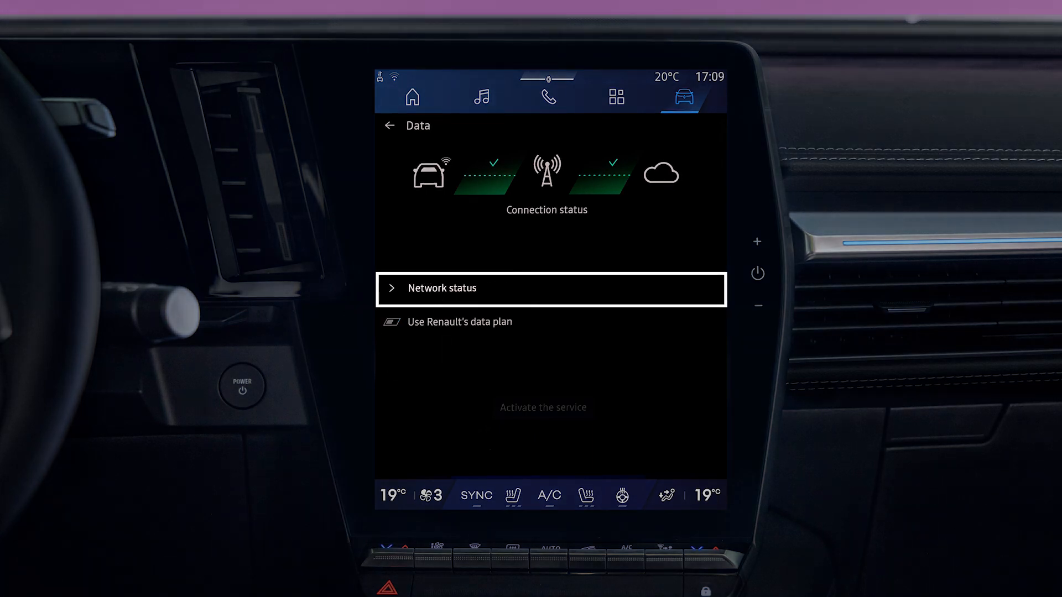
pyautogui.click(551, 288)
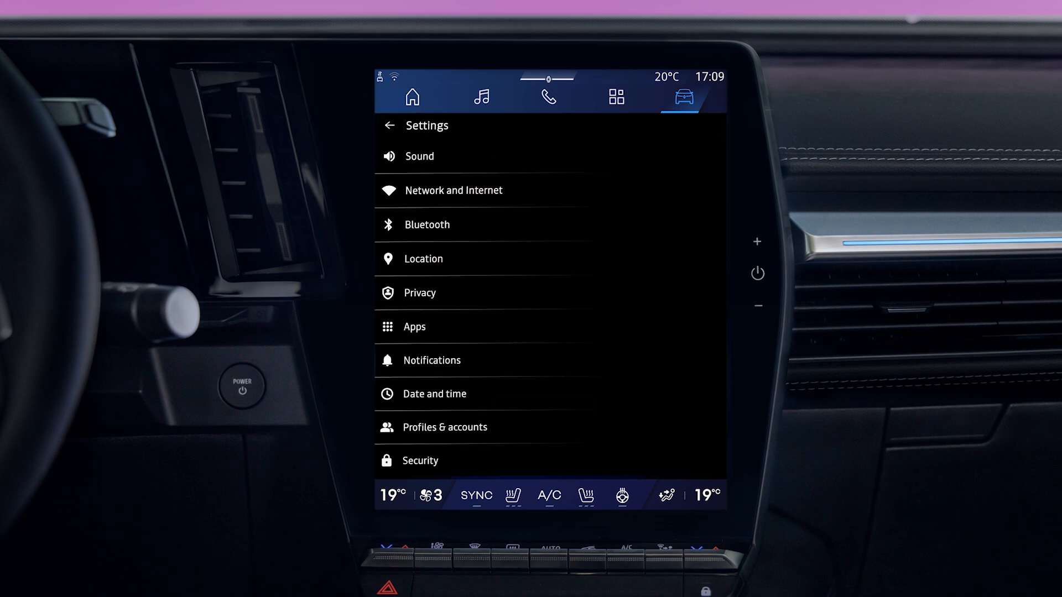
# Pair the iPhone over Bluetooth as a new device, then return to the Settings list
pyautogui.click(427, 224)
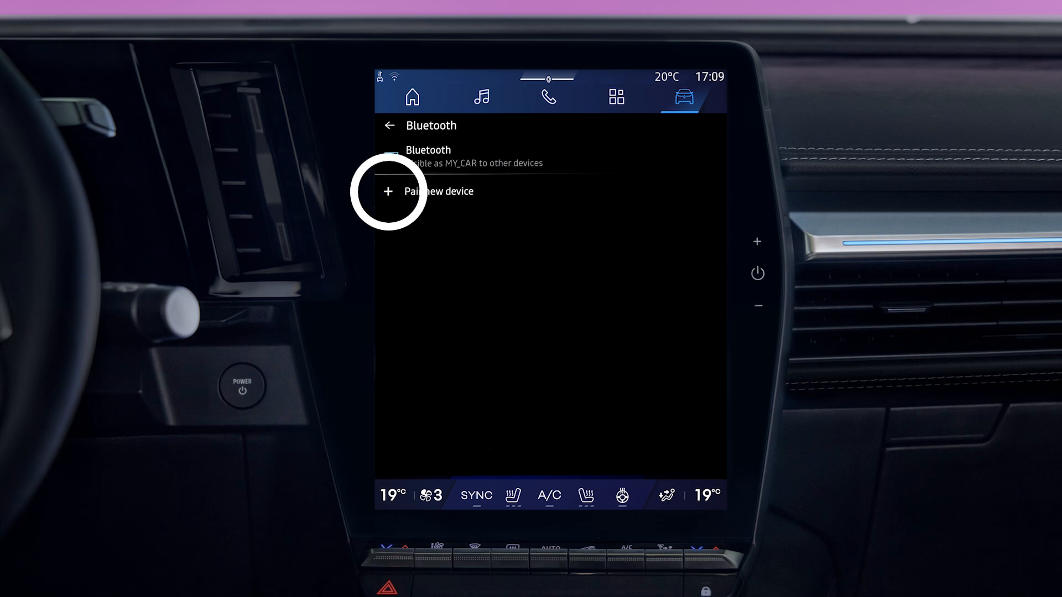
pyautogui.click(438, 191)
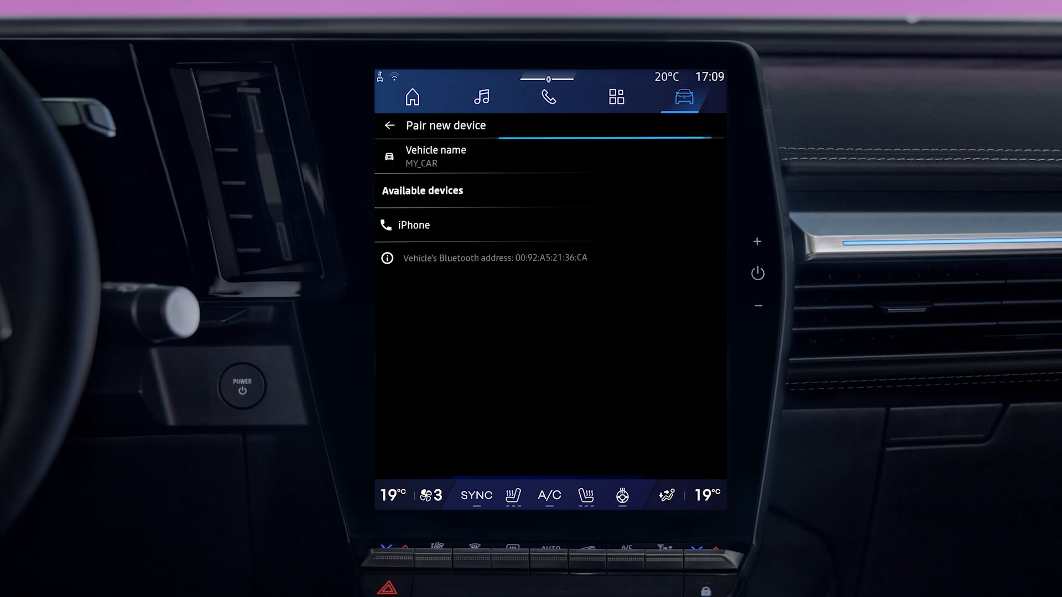
pyautogui.click(412, 225)
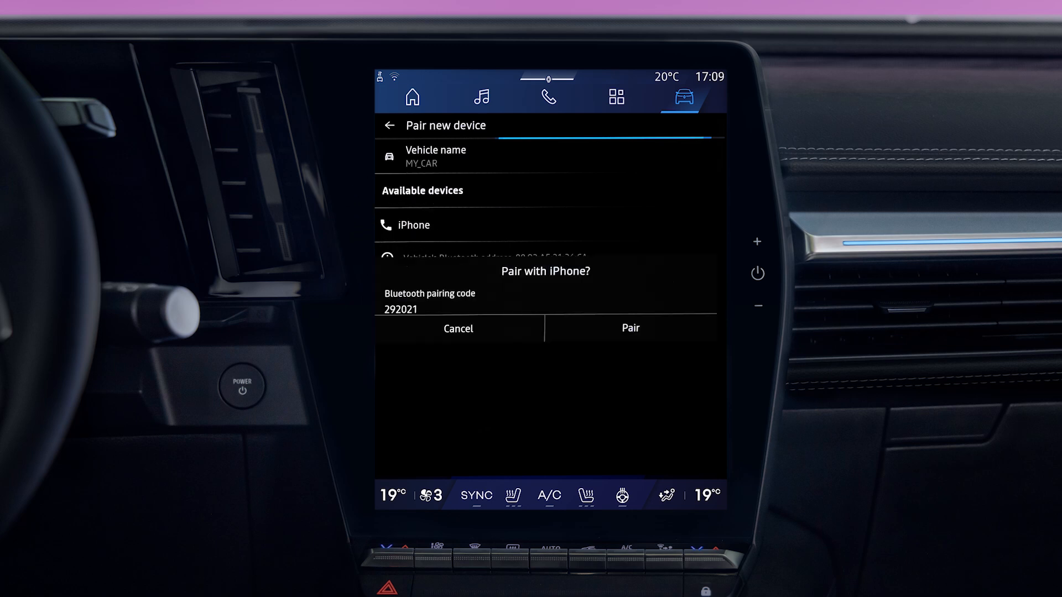
pyautogui.click(629, 329)
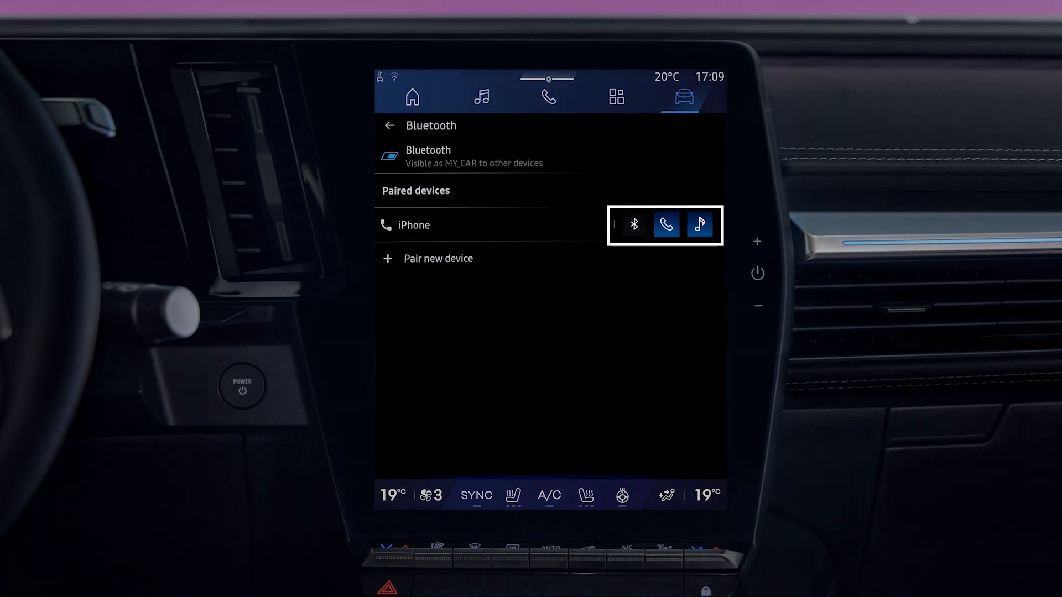
pyautogui.click(390, 125)
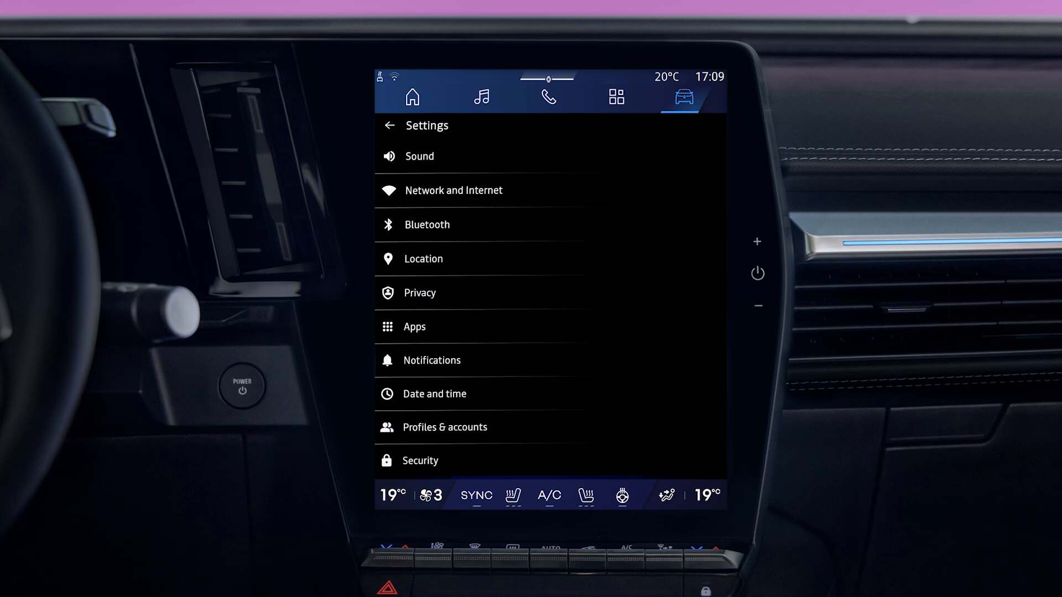
pyautogui.click(423, 258)
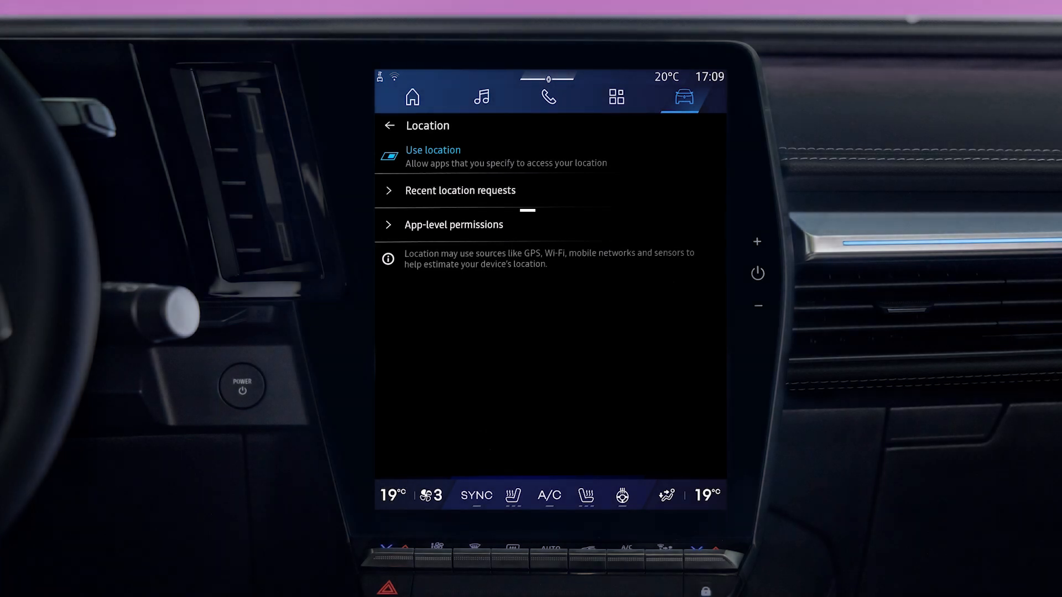
pyautogui.click(390, 125)
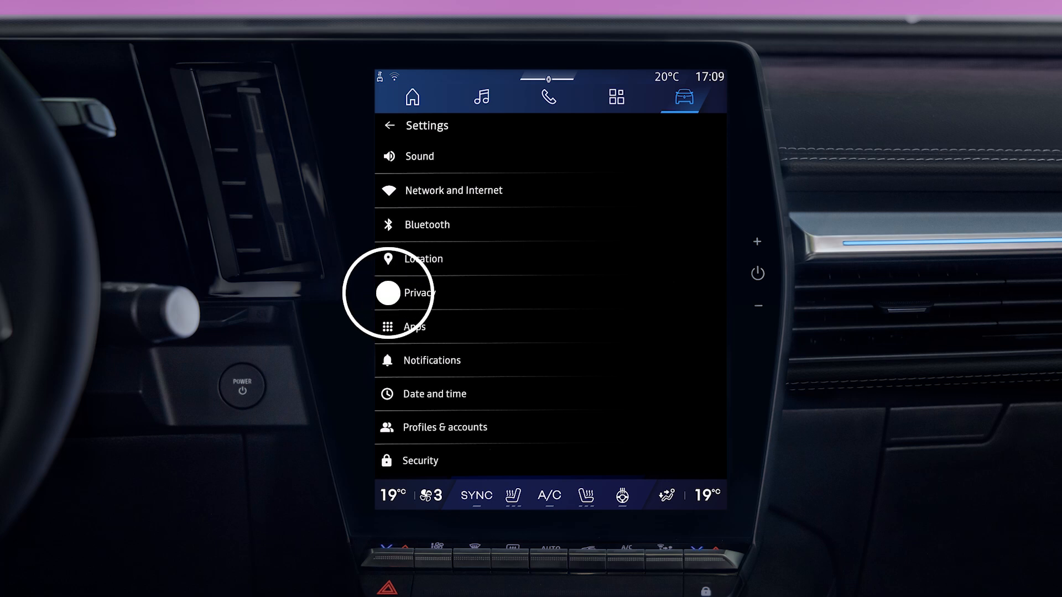
pyautogui.click(419, 292)
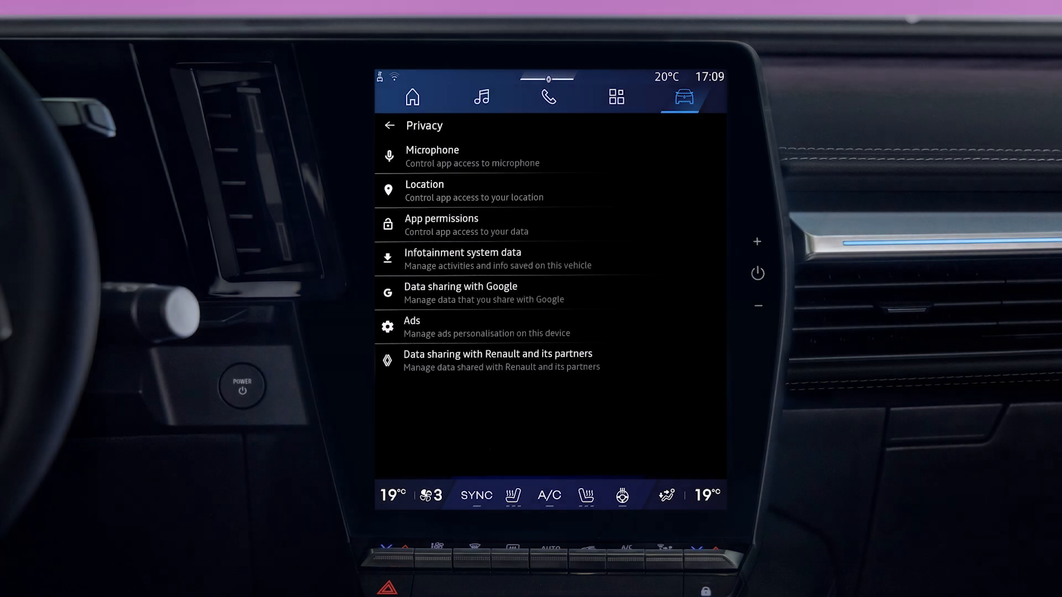
pyautogui.click(388, 124)
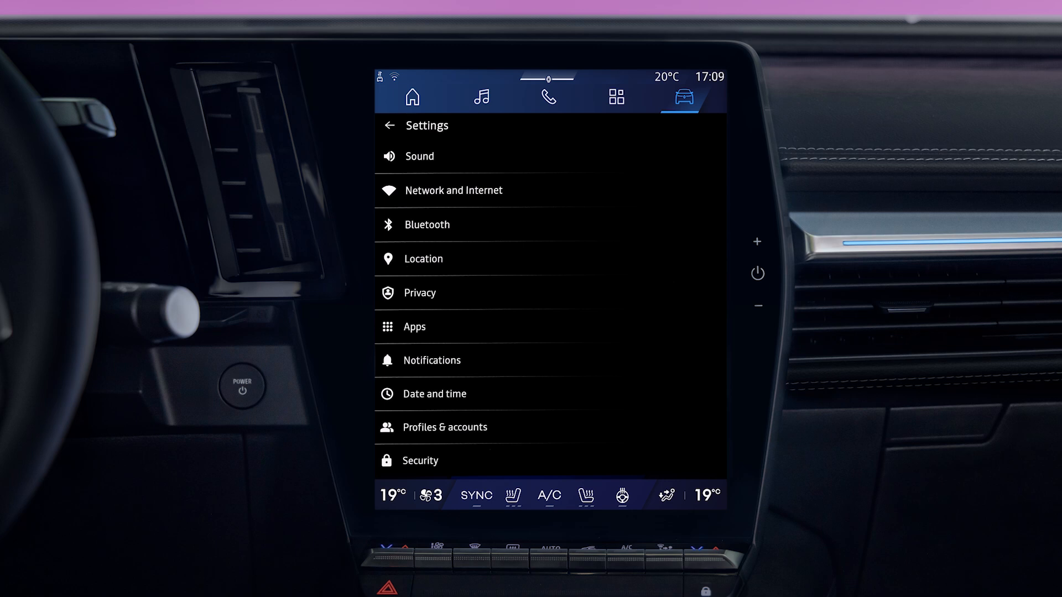
# Review the Apps page with recent apps and permissions, then return to the Settings list
pyautogui.click(414, 326)
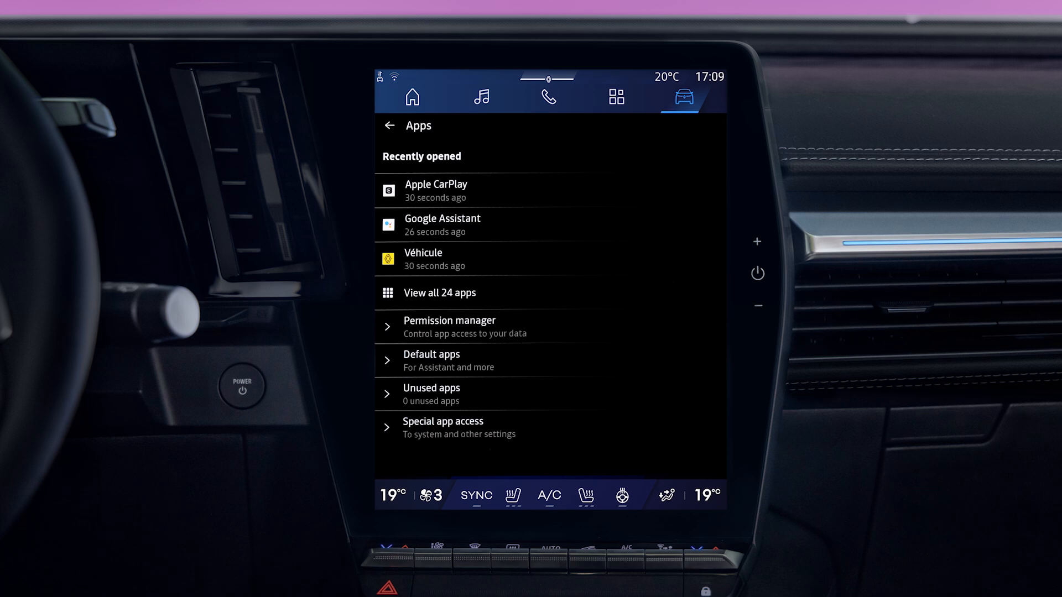
pyautogui.click(439, 292)
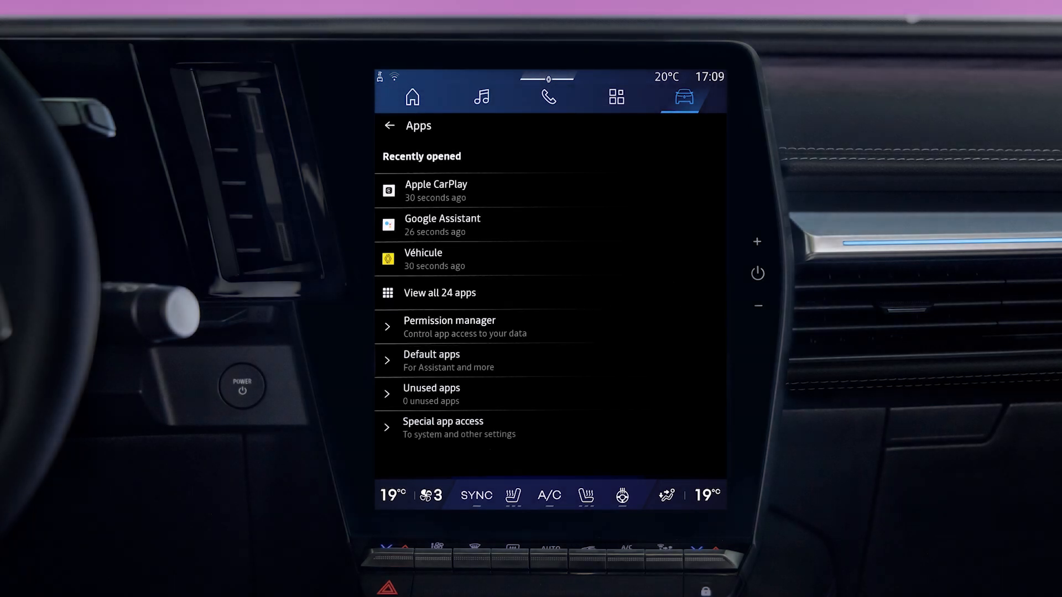
pyautogui.click(390, 125)
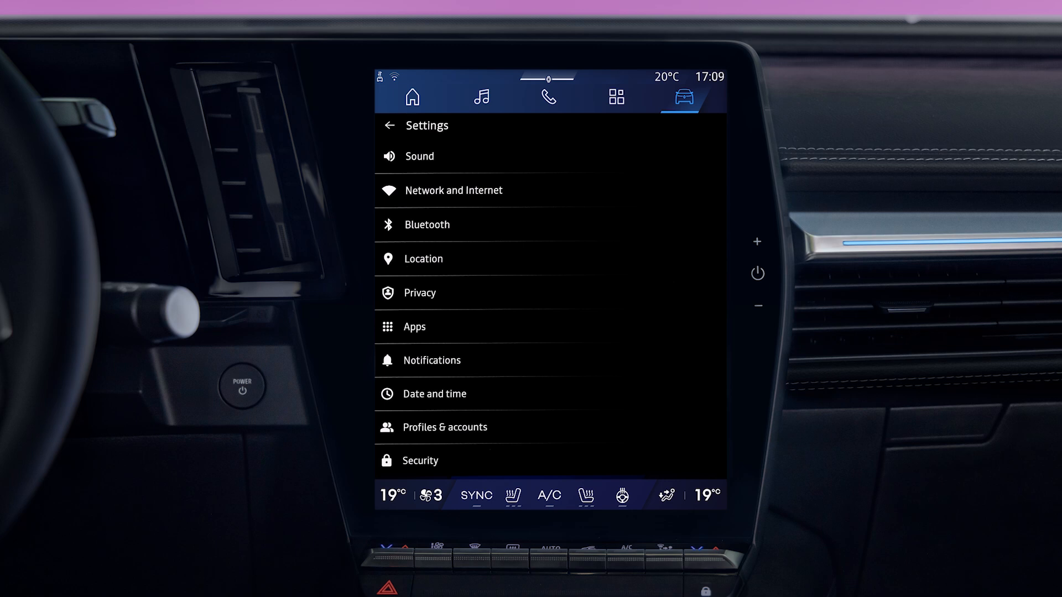
pyautogui.click(431, 360)
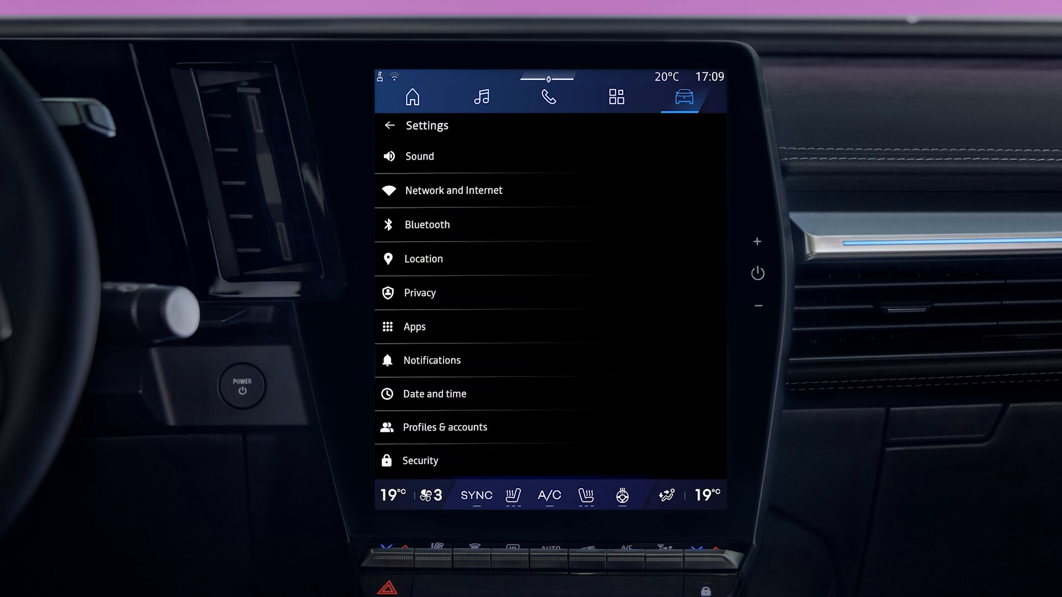
pyautogui.click(387, 393)
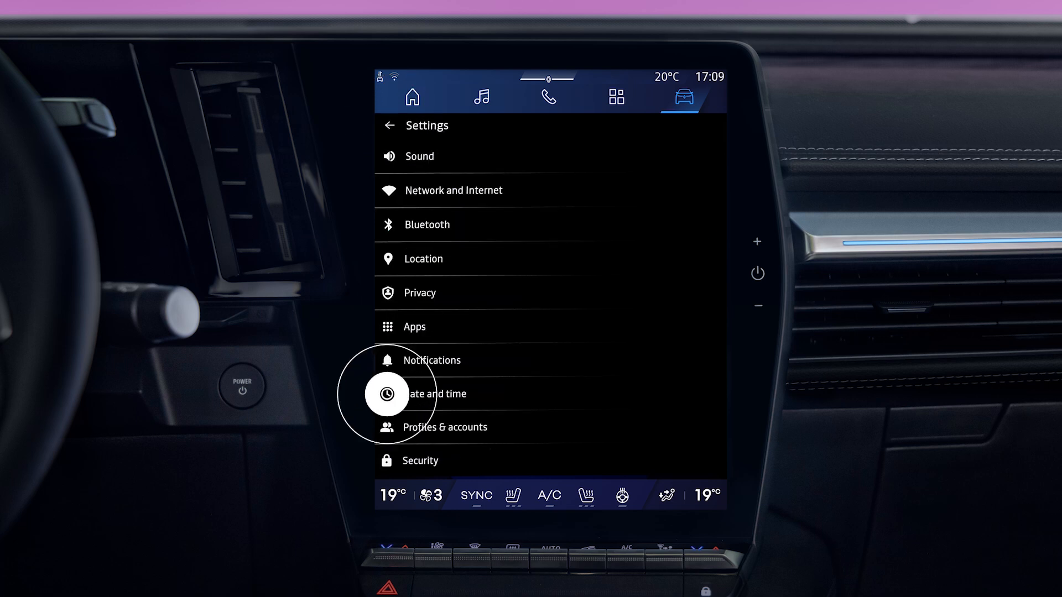
pyautogui.click(434, 394)
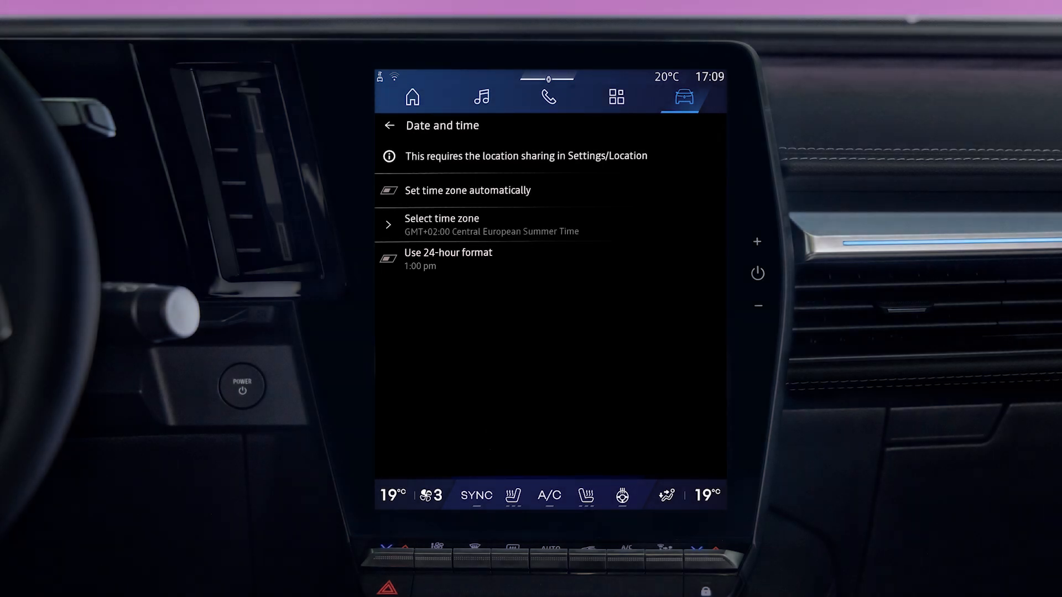
pyautogui.click(550, 224)
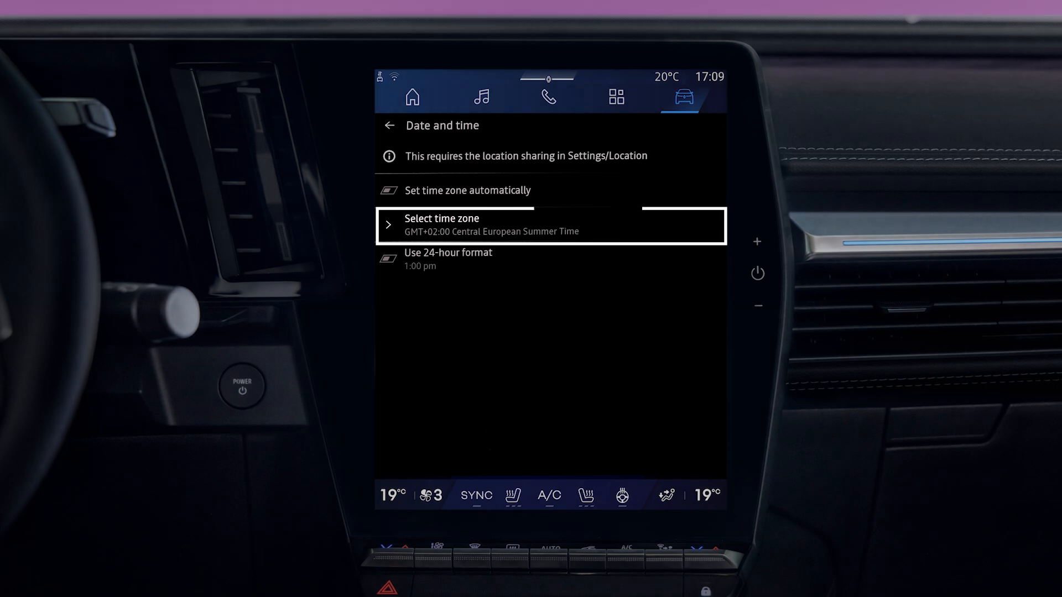
pyautogui.click(390, 125)
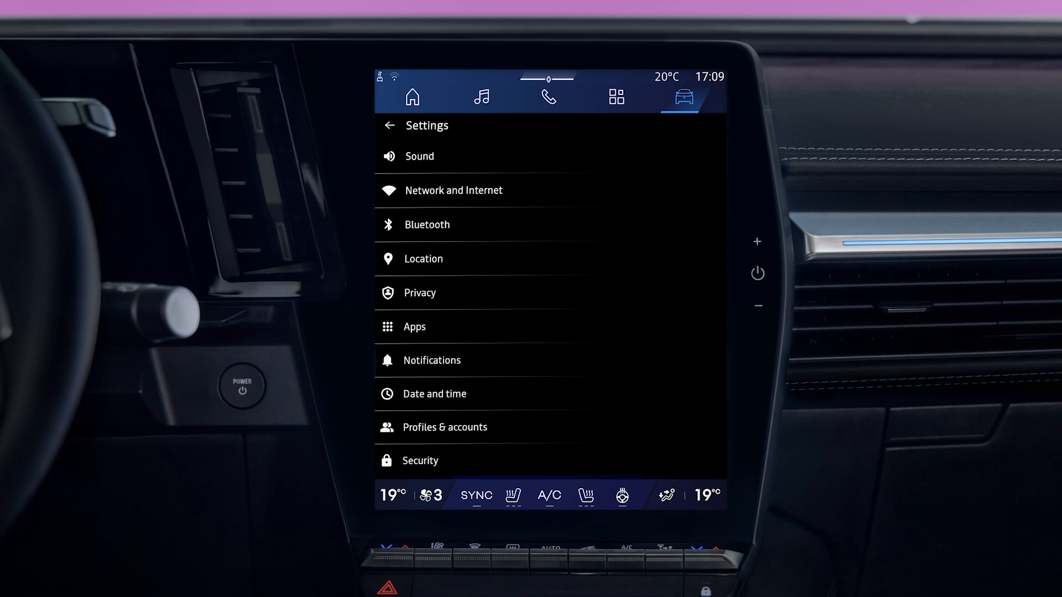
pyautogui.click(445, 427)
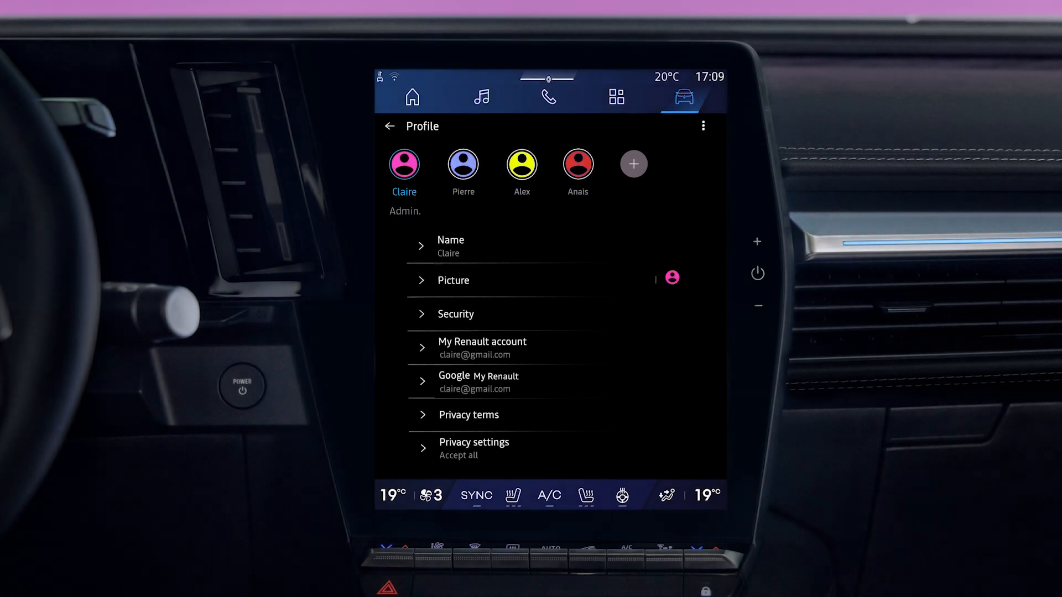
pyautogui.click(464, 164)
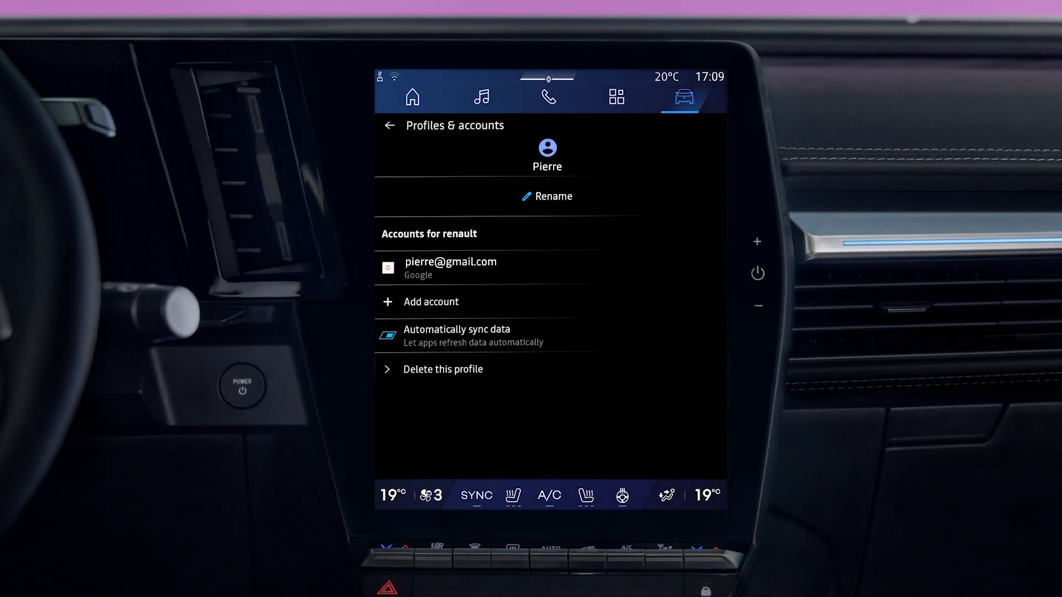
pyautogui.click(443, 369)
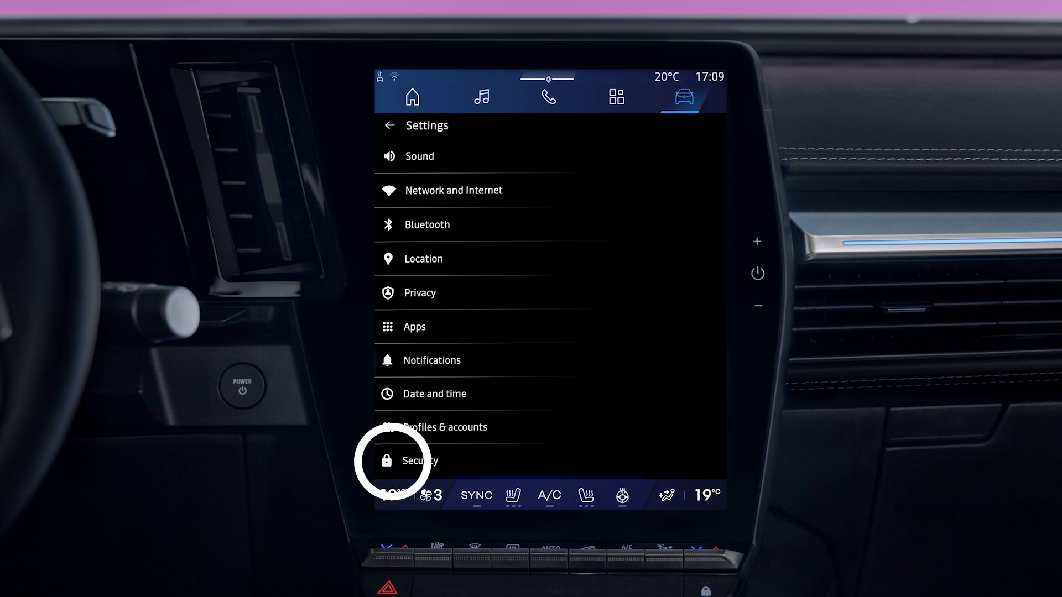
pyautogui.click(419, 460)
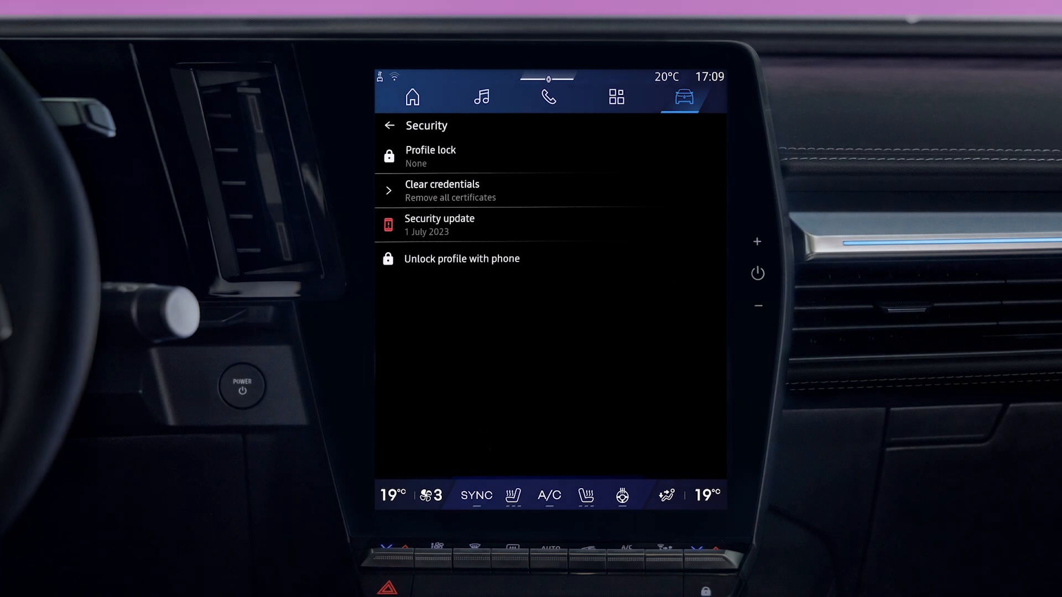
pyautogui.click(463, 258)
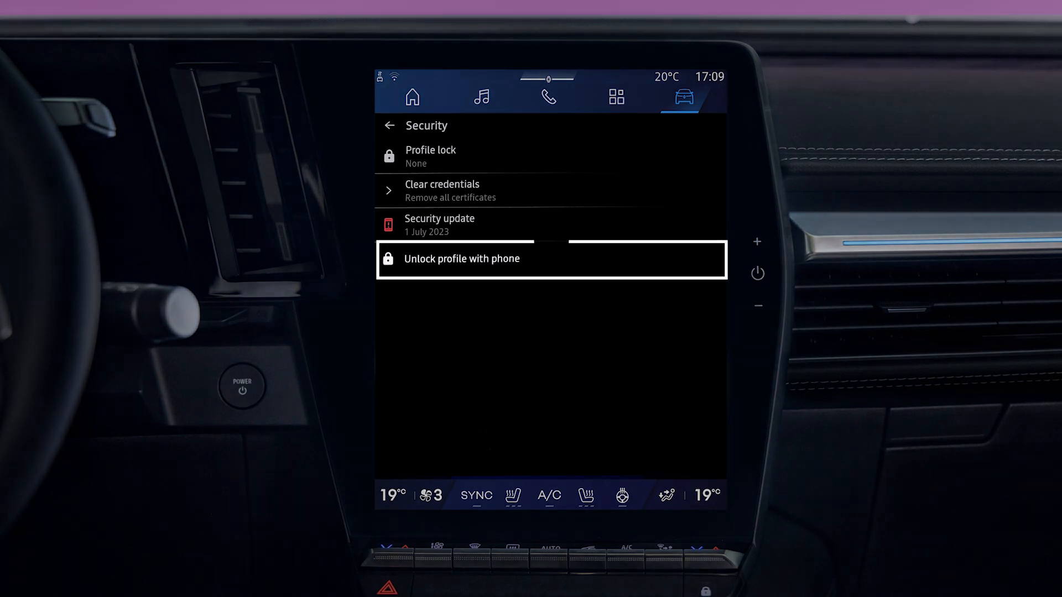
pyautogui.click(390, 125)
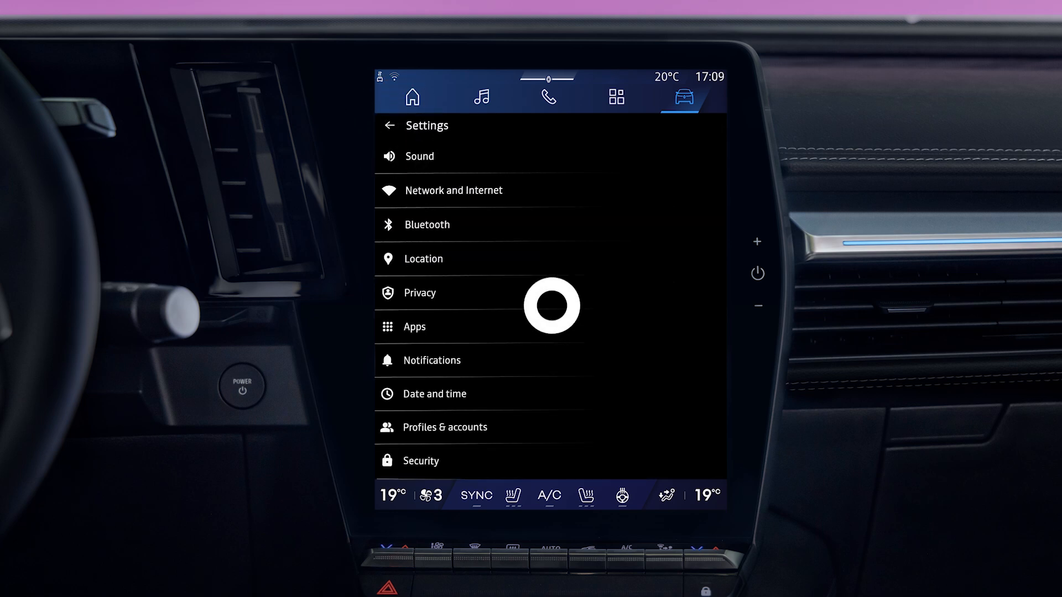
pyautogui.scroll(-3)
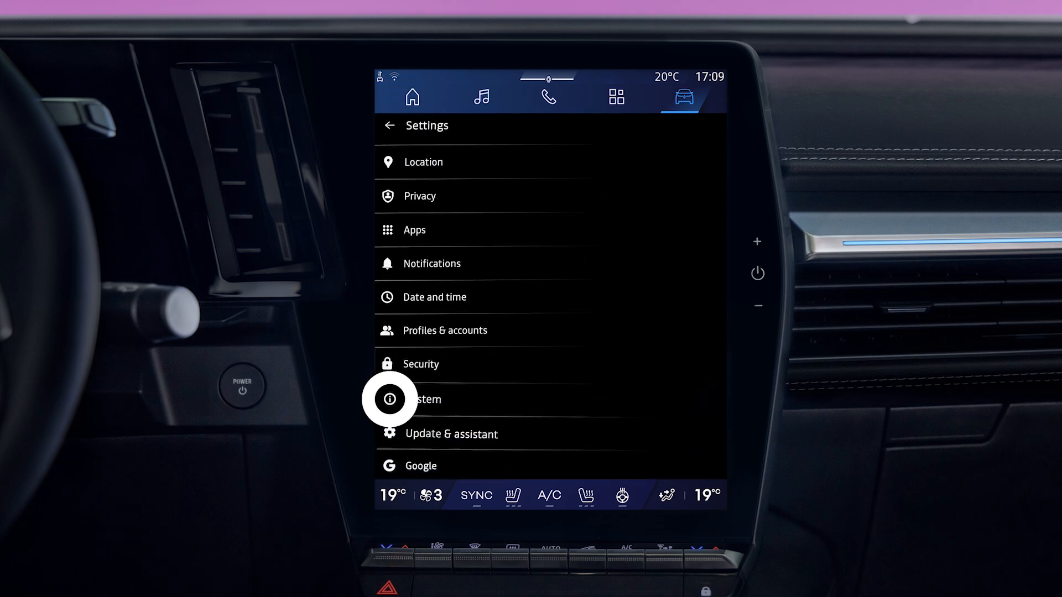
pyautogui.click(427, 400)
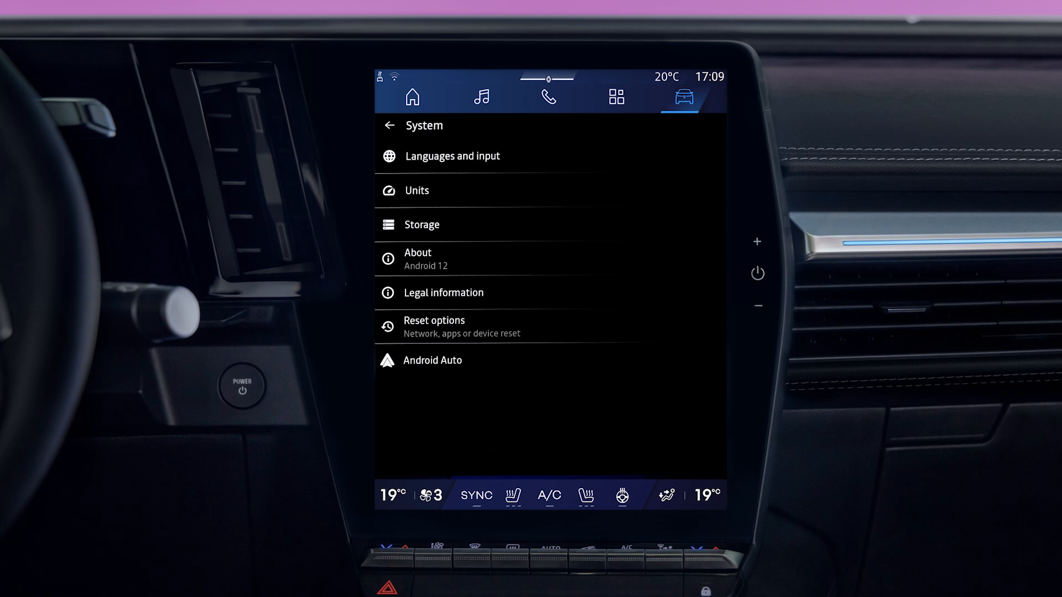
pyautogui.click(388, 259)
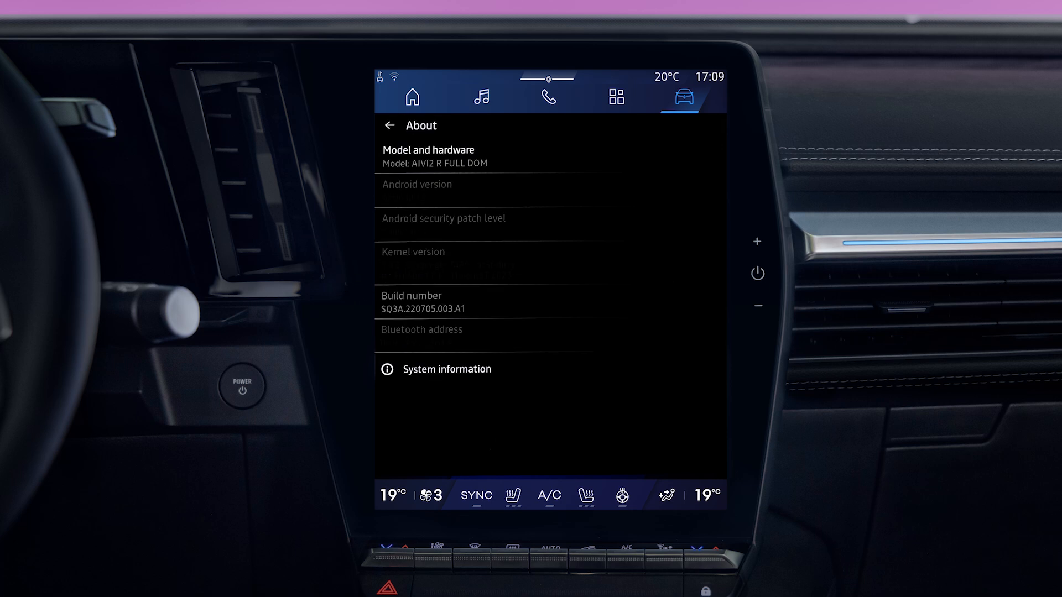
pyautogui.click(390, 125)
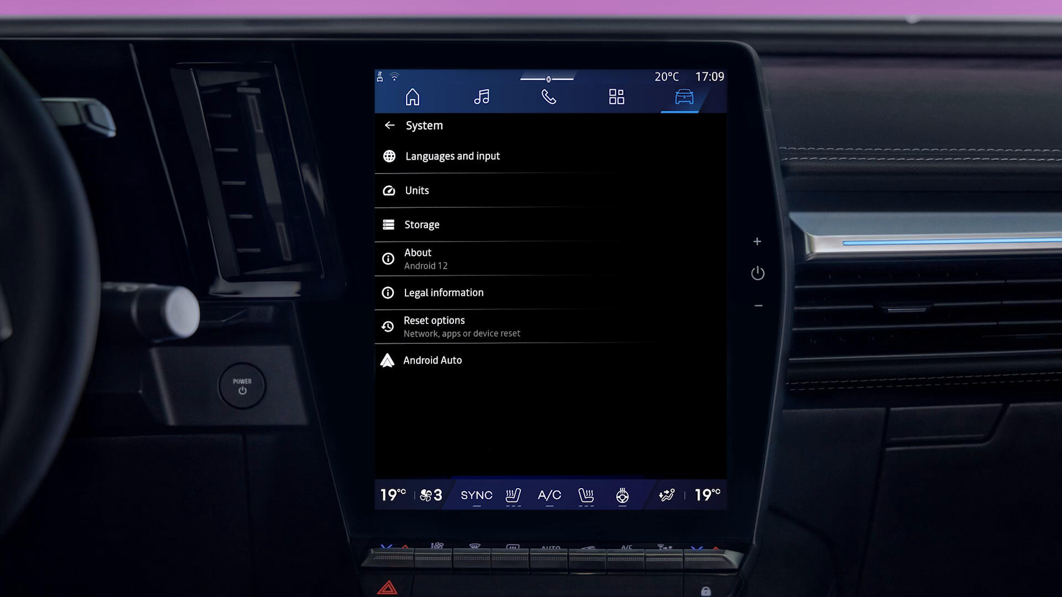
pyautogui.click(443, 292)
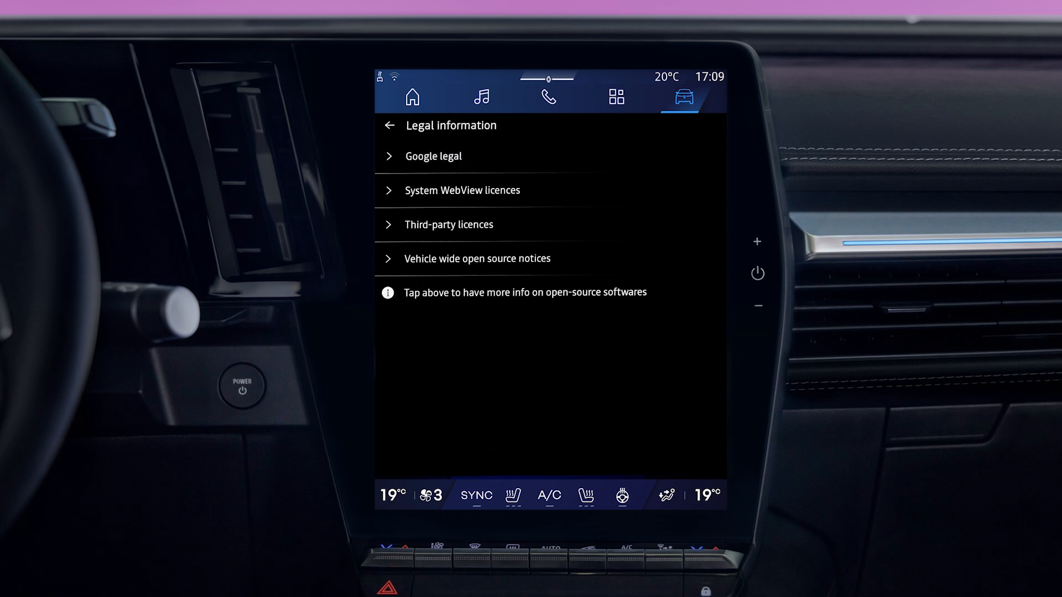
pyautogui.click(388, 125)
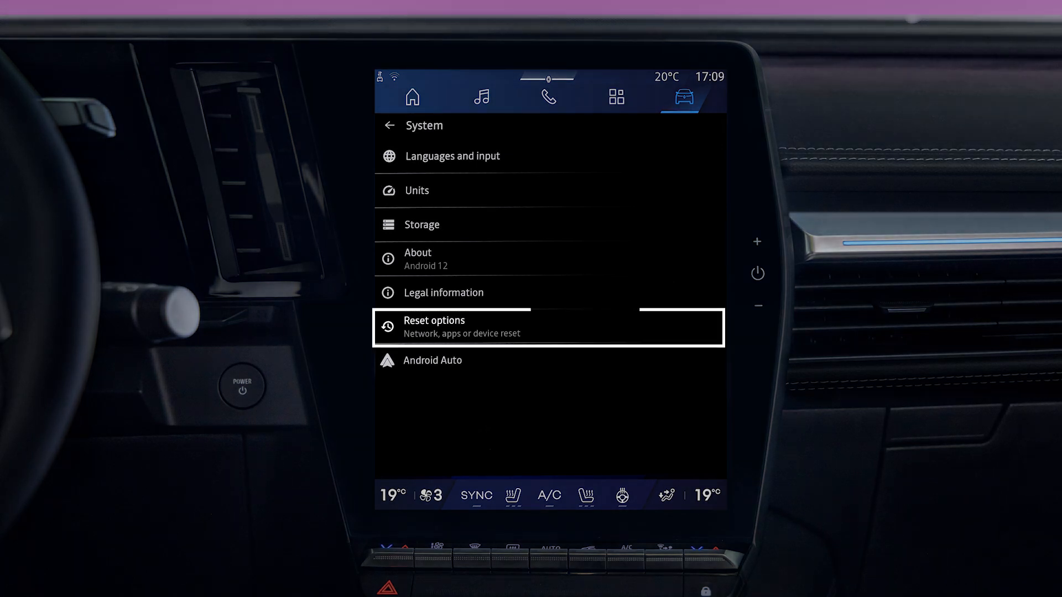
pyautogui.click(389, 125)
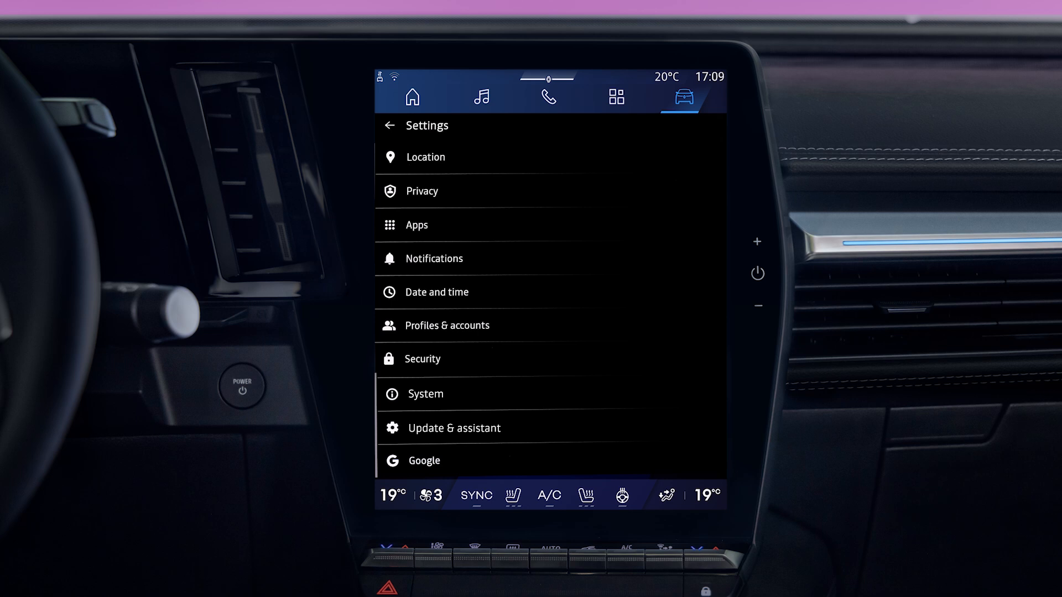
# Scroll the Settings list and show the Google account and services page
pyautogui.click(453, 427)
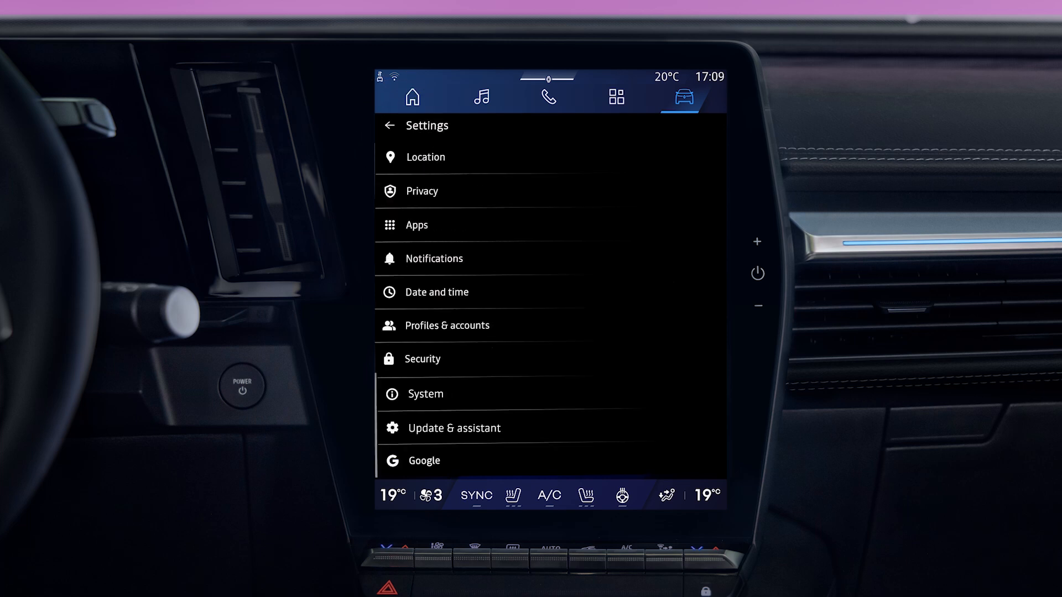
pyautogui.click(423, 460)
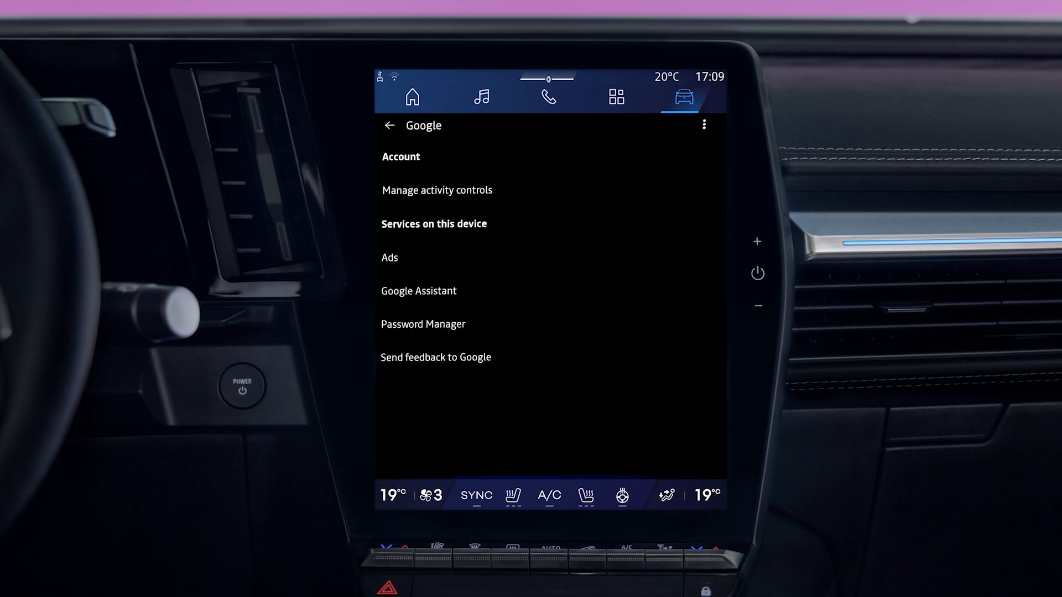